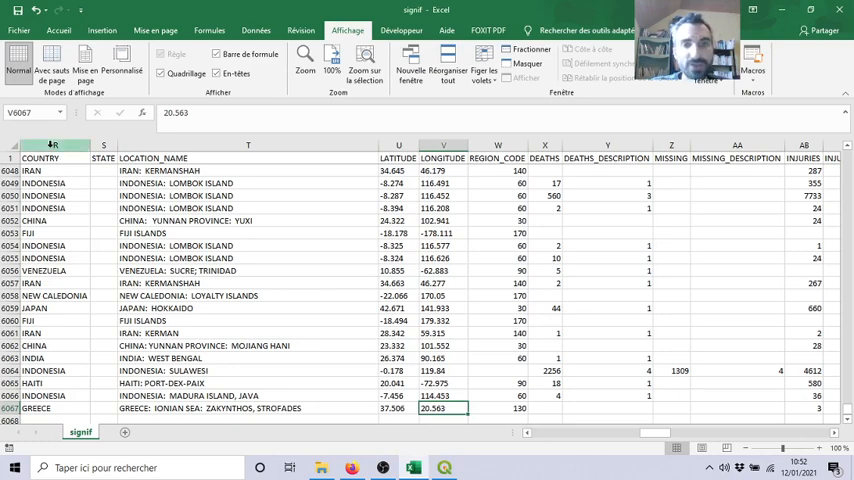
Inspect the earthquake table's location, year, and latitude/longitude columns across its rows.
{"action": "left_click", "coordinate": [248, 170]}
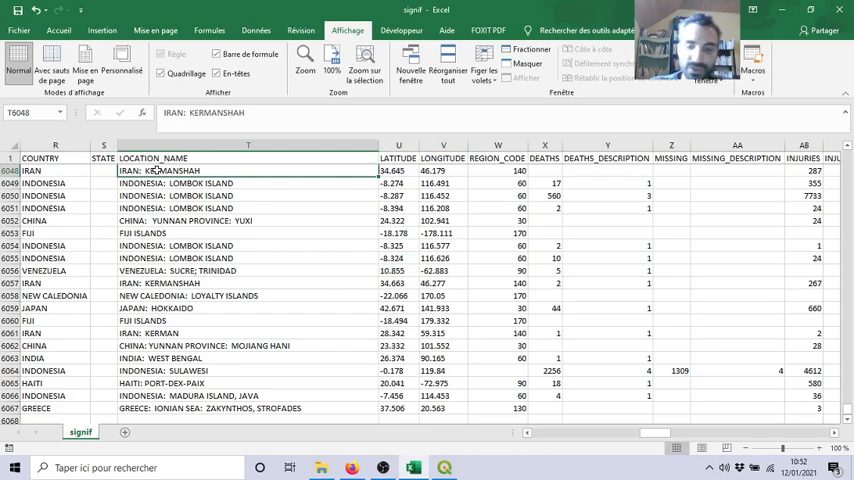
{"action": "scroll", "scroll_direction": "left", "scroll_amount": 3}
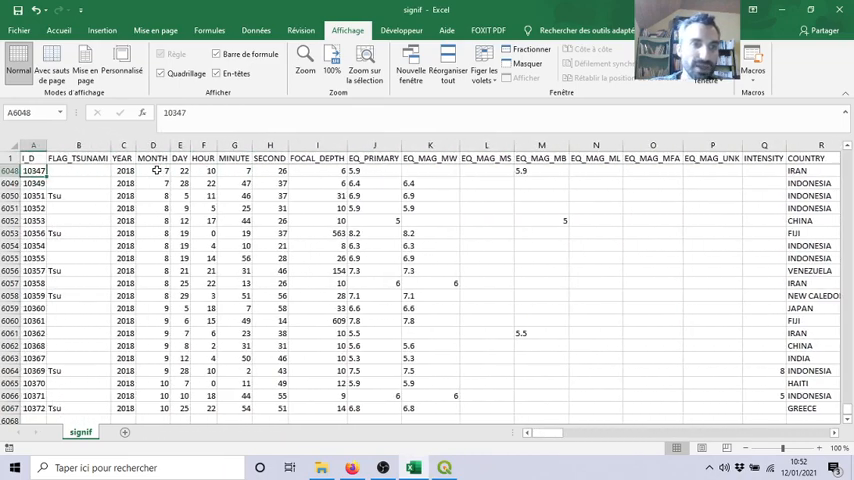
{"action": "left_click", "coordinate": [124, 184]}
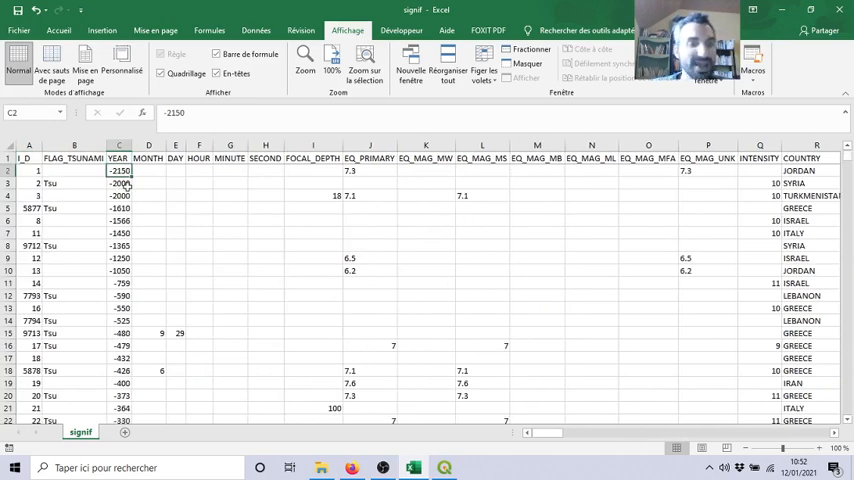
{"action": "scroll", "scroll_direction": "down", "scroll_amount": 3}
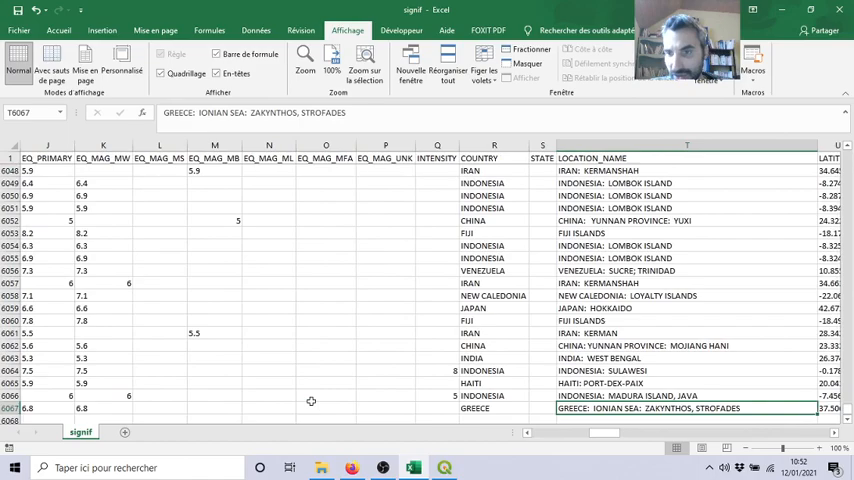
{"action": "scroll", "scroll_direction": "right", "scroll_amount": 3}
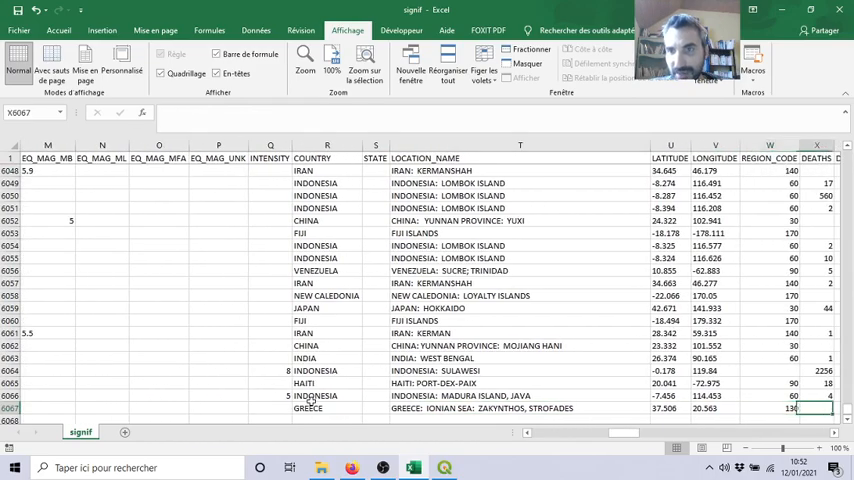
{"action": "scroll", "scroll_direction": "right", "scroll_amount": 3}
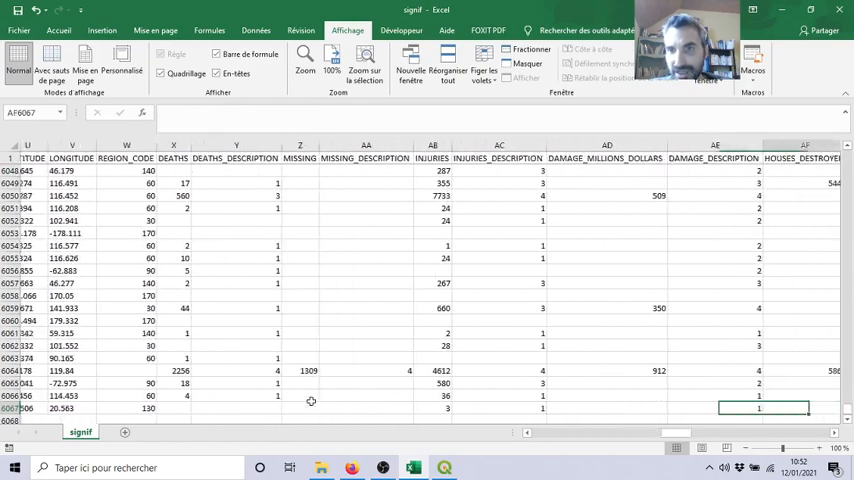
{"action": "scroll", "scroll_direction": "right", "scroll_amount": 3}
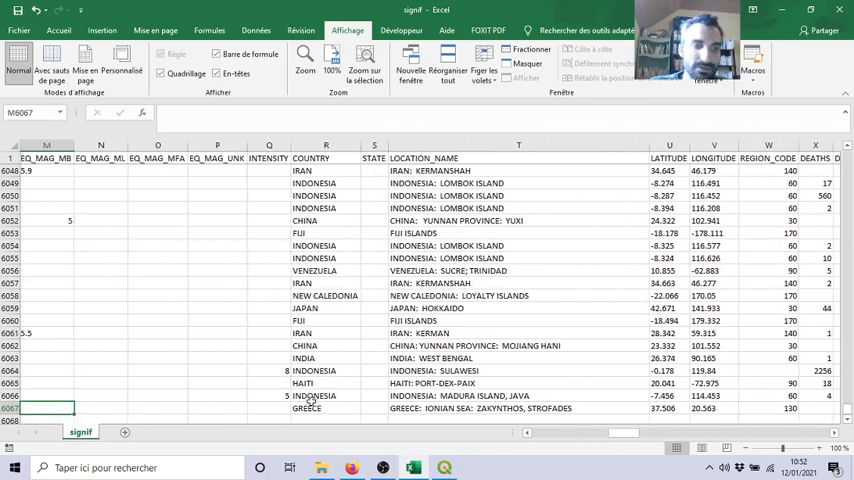
{"action": "scroll", "scroll_direction": "right", "scroll_amount": 3}
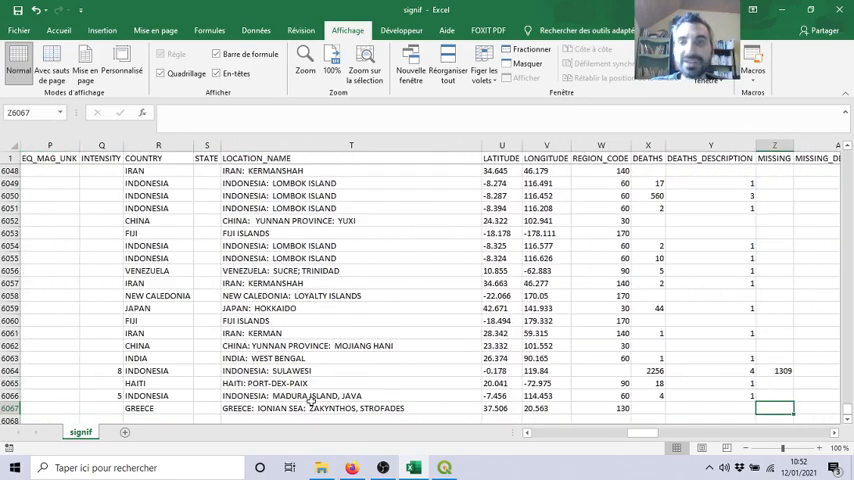
{"action": "left_click", "coordinate": [500, 144]}
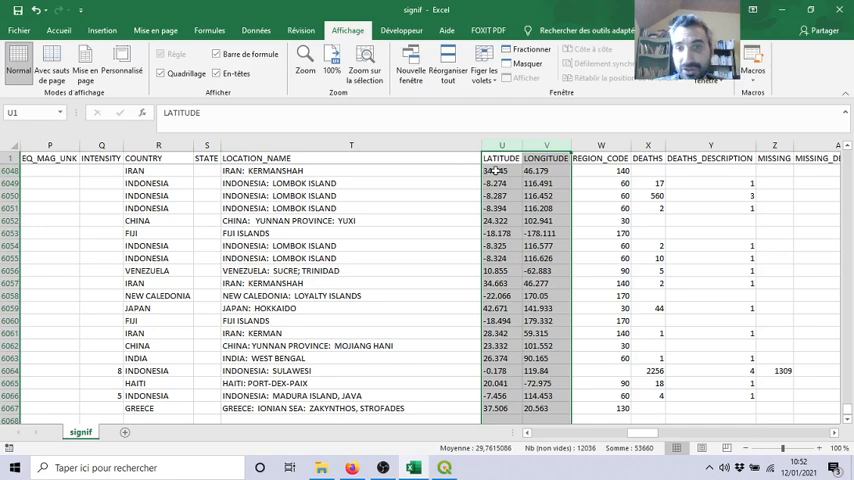
{"action": "left_click", "coordinate": [546, 170]}
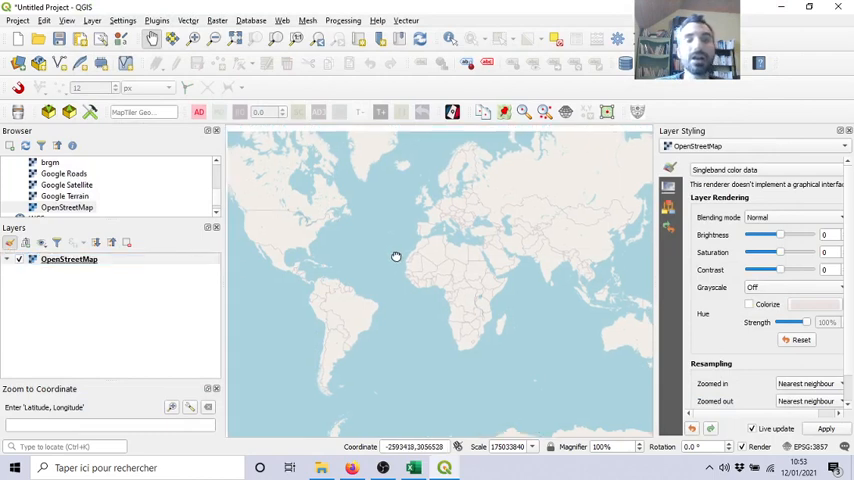
{"action": "scroll", "scroll_direction": "down", "scroll_amount": 3}
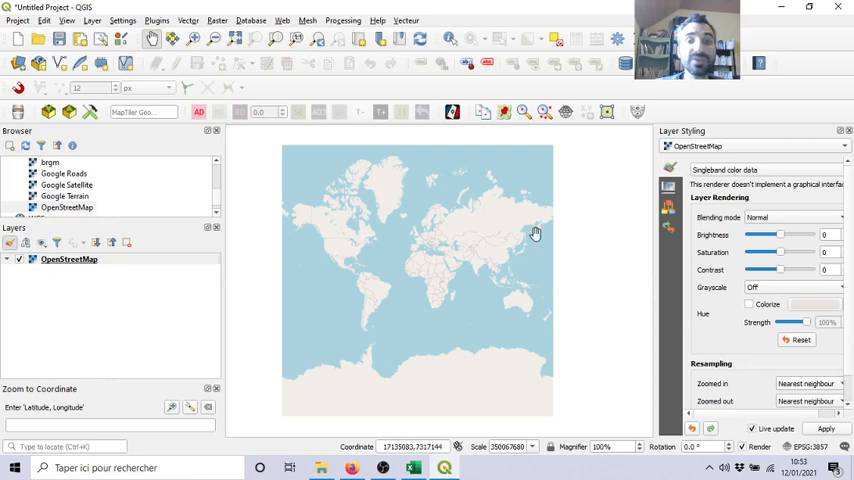
{"action": "mouse_move", "coordinate": [804, 356]}
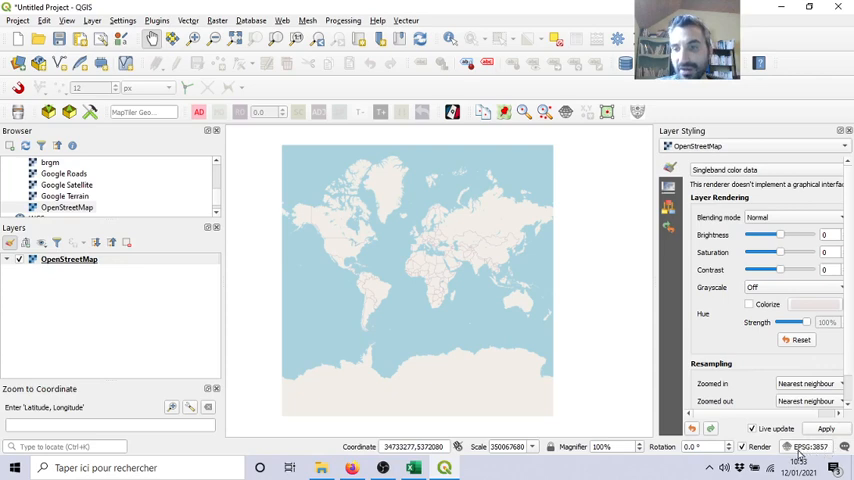
{"action": "mouse_move", "coordinate": [810, 446]}
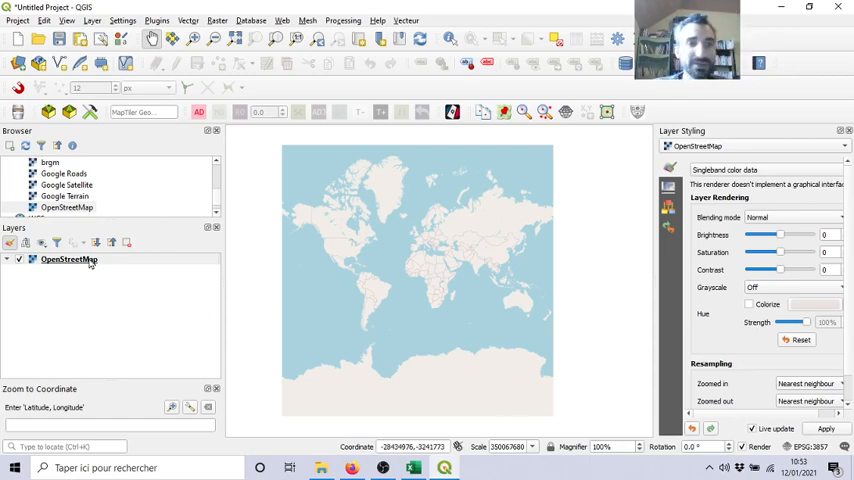
Start a delimited text import, browse to the signifEarthQ CSV, then close it without adding.
{"action": "left_click", "coordinate": [92, 20]}
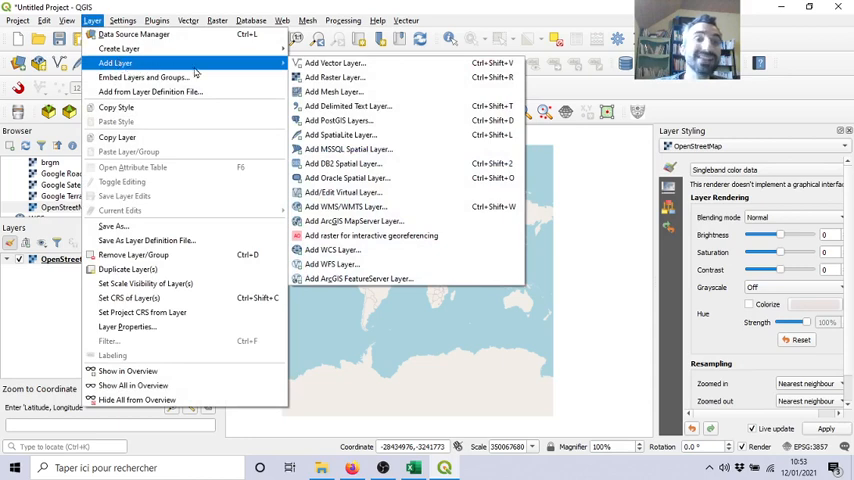
{"action": "mouse_move", "coordinate": [344, 106]}
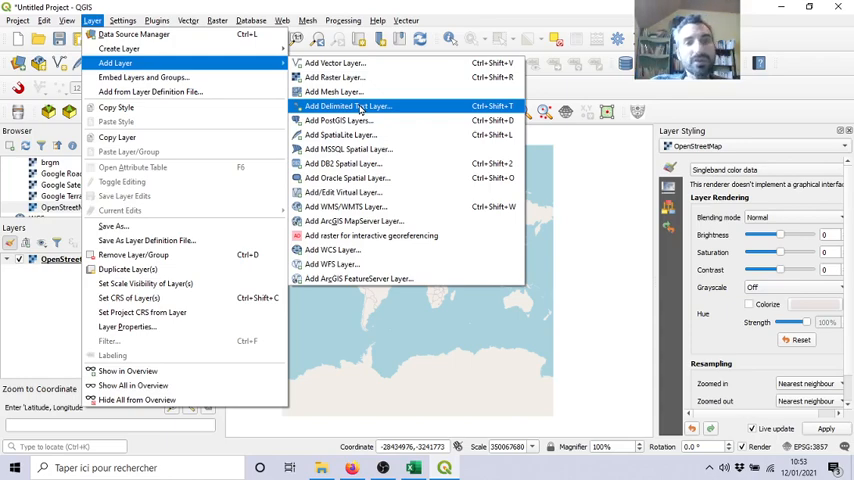
{"action": "left_click", "coordinate": [348, 106]}
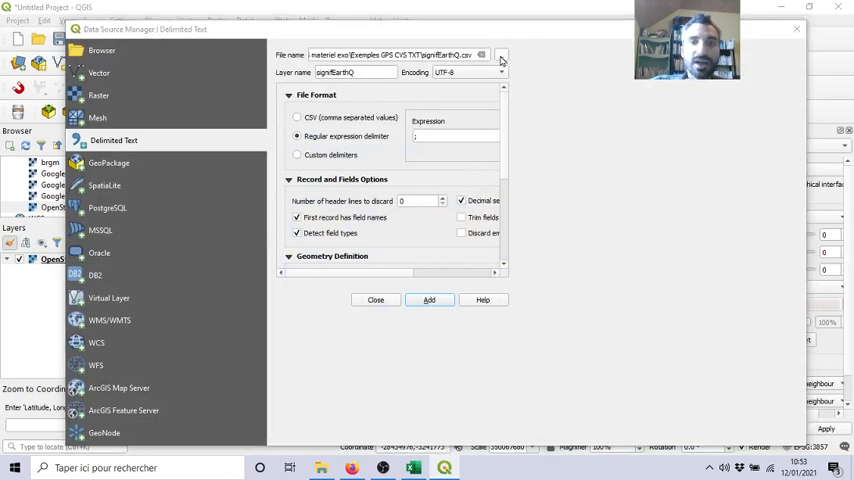
{"action": "left_click", "coordinate": [500, 56]}
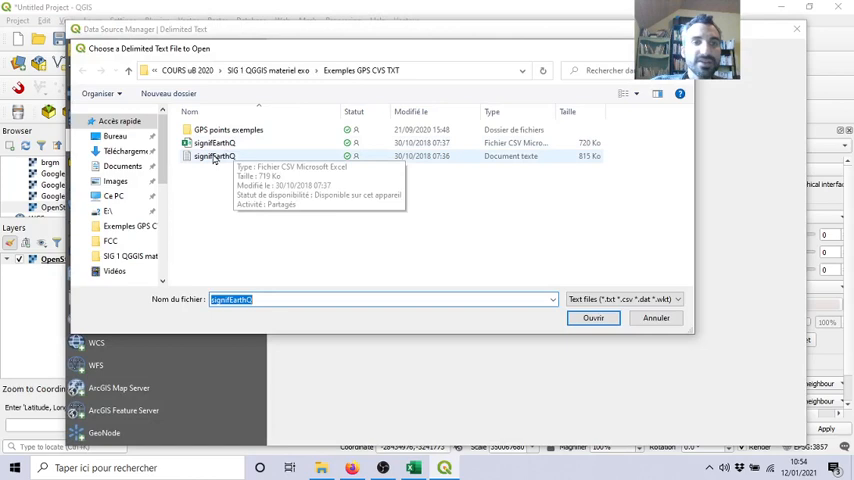
{"action": "mouse_move", "coordinate": [236, 156]}
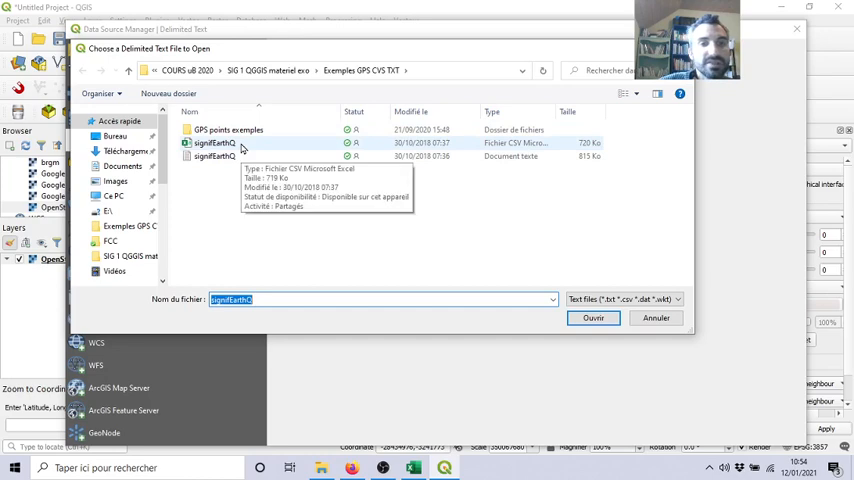
{"action": "left_click", "coordinate": [214, 144]}
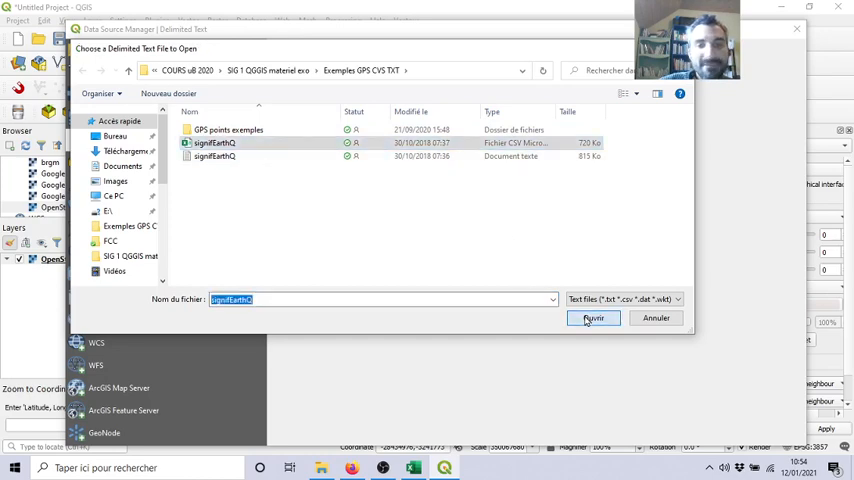
{"action": "left_click", "coordinate": [592, 318]}
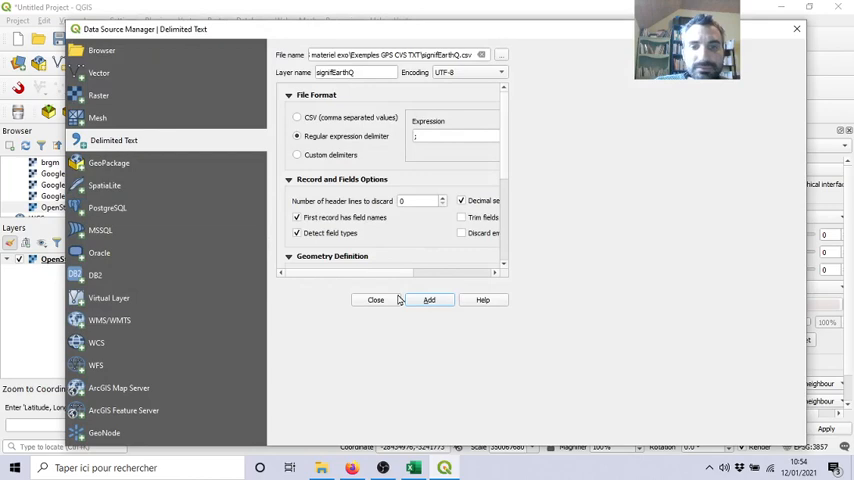
{"action": "left_click", "coordinate": [376, 300]}
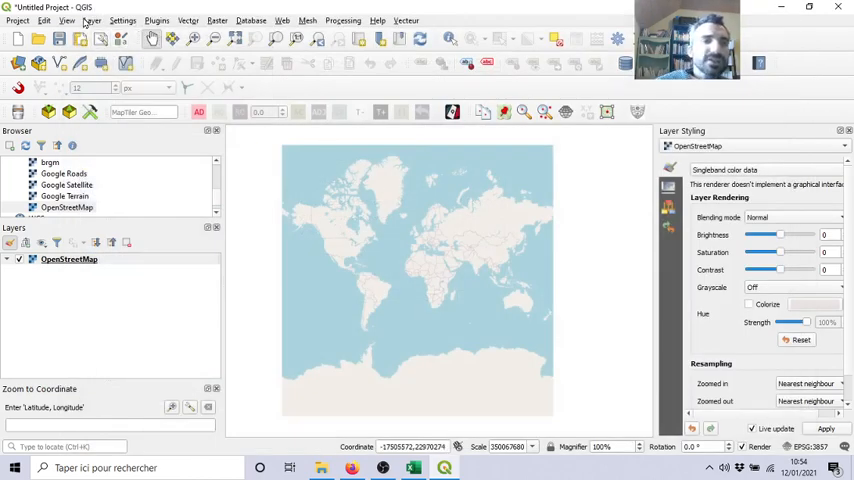
Reopen the delimited text import from the Layer menu over the OpenStreetMap layer.
{"action": "left_click", "coordinate": [92, 20]}
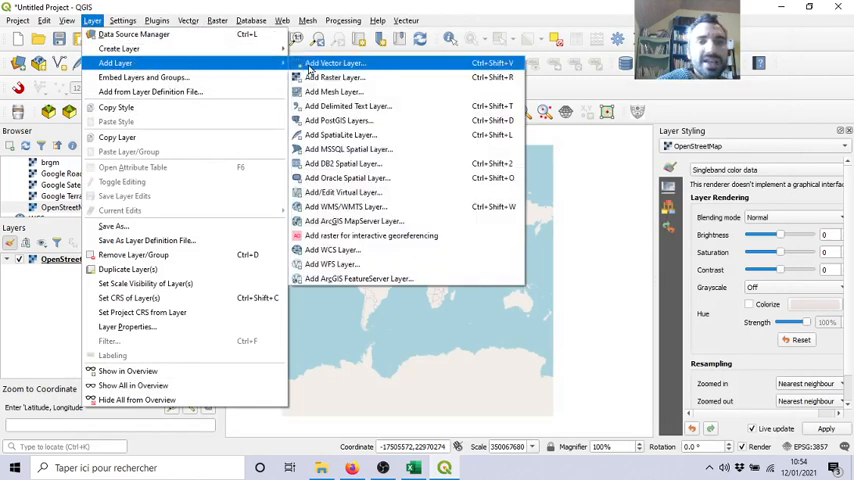
{"action": "mouse_move", "coordinate": [336, 120]}
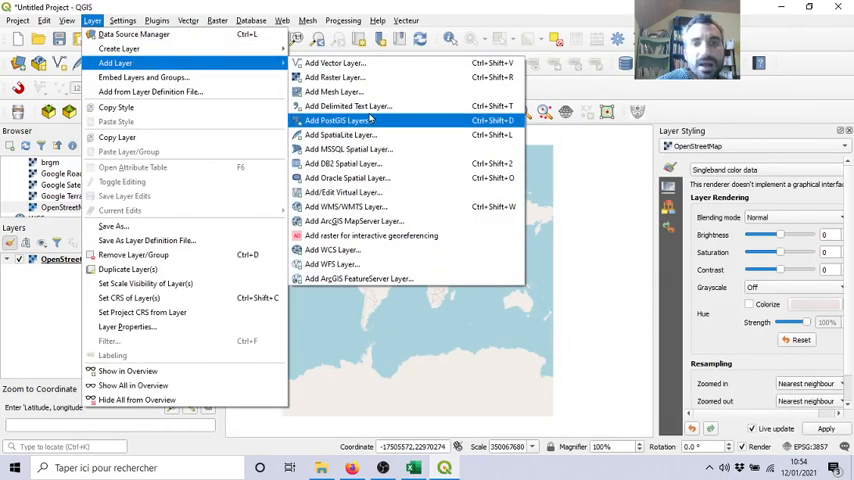
{"action": "mouse_move", "coordinate": [344, 106]}
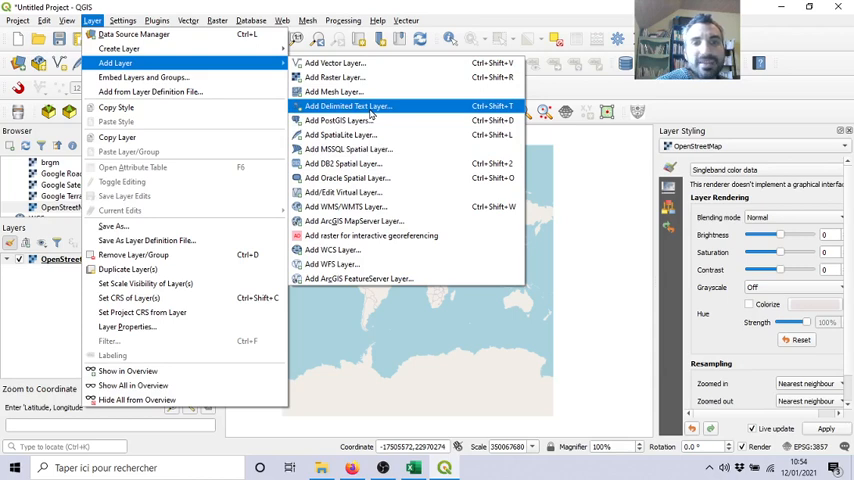
{"action": "left_click", "coordinate": [346, 106]}
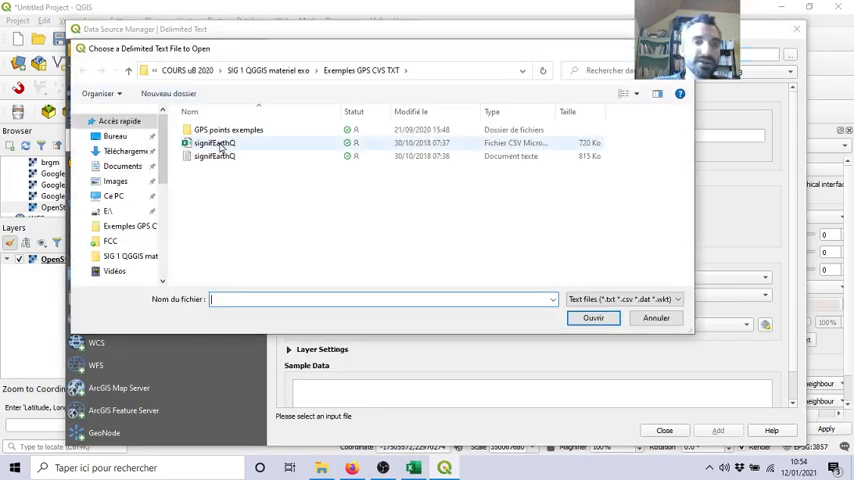
{"action": "mouse_move", "coordinate": [214, 144]}
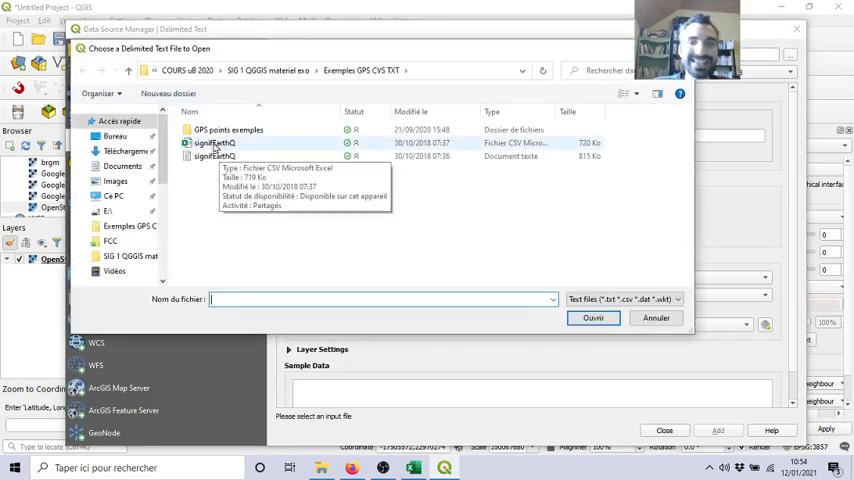
Load the signifEarthQ CSV and set its file format to comma-separated values.
{"action": "left_click", "coordinate": [592, 316]}
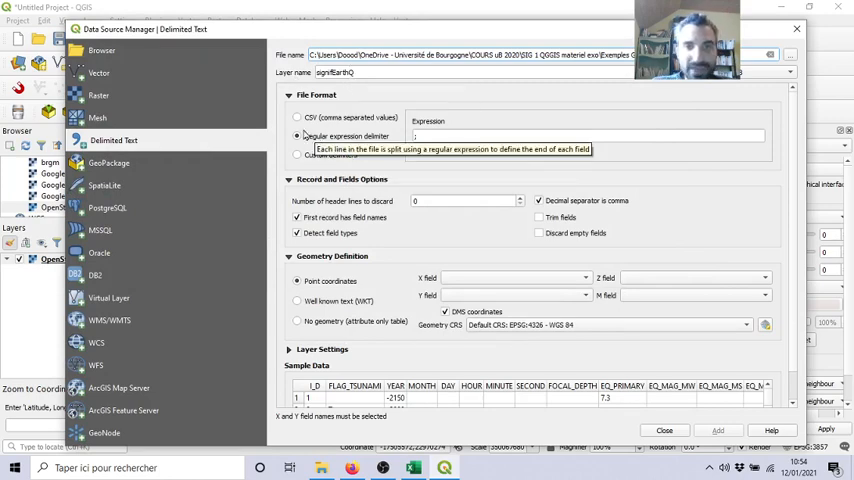
{"action": "left_click", "coordinate": [296, 116]}
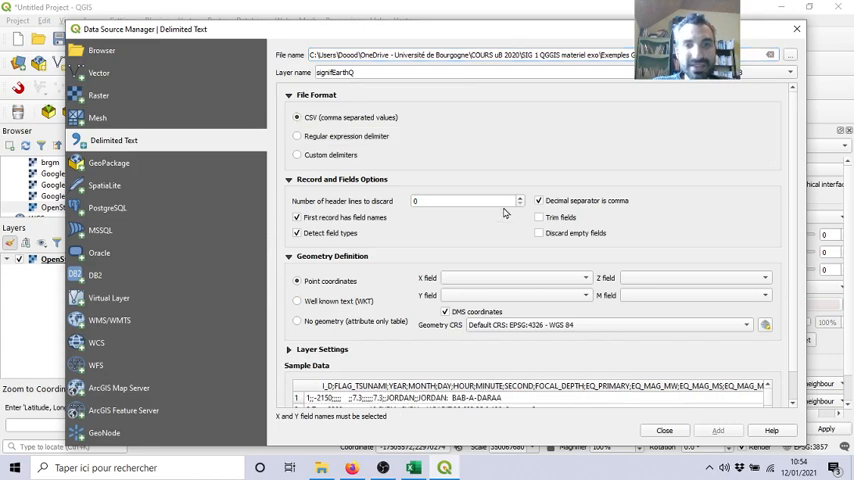
{"action": "mouse_move", "coordinate": [470, 372]}
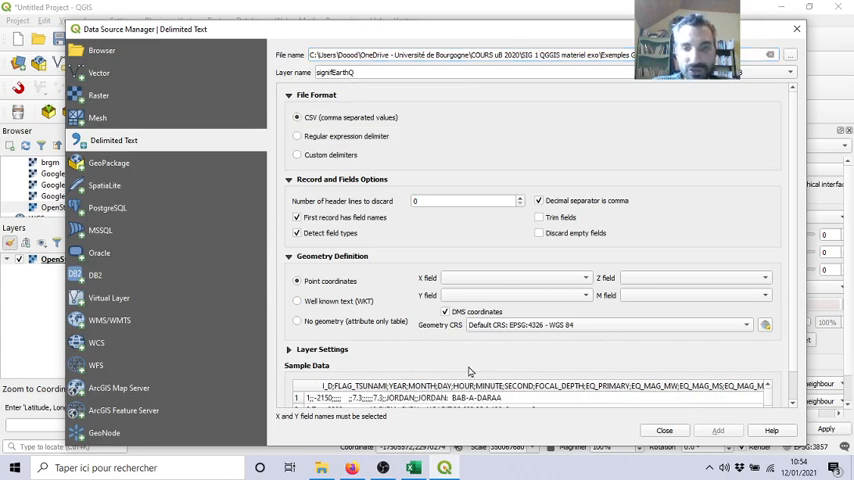
{"action": "mouse_move", "coordinate": [314, 384]}
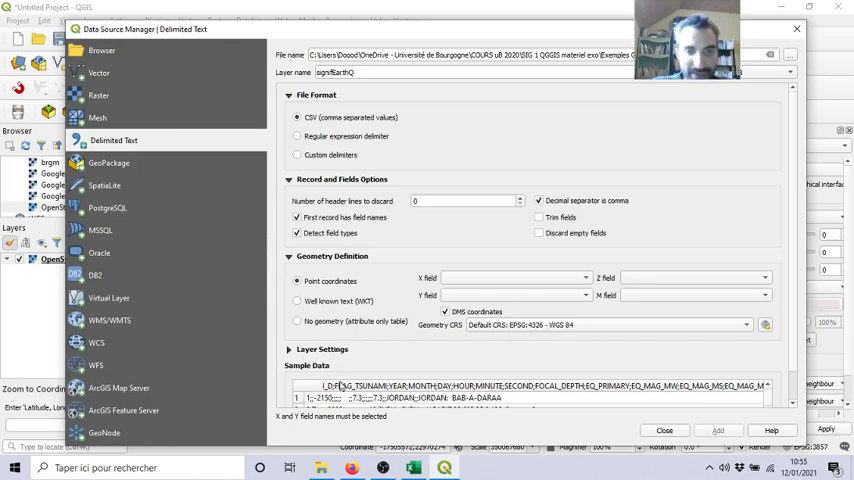
{"action": "mouse_move", "coordinate": [530, 392]}
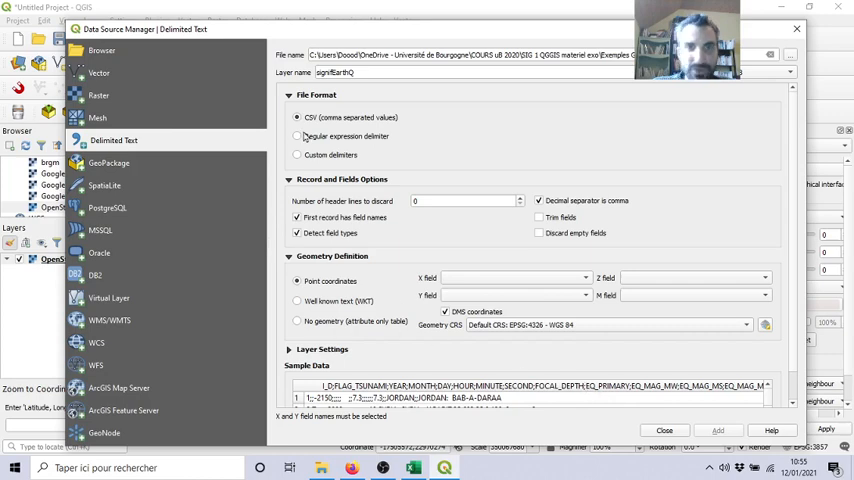
Switch to a regular-expression delimiter so the sample splits into YEAR, MONTH and other columns.
{"action": "left_click", "coordinate": [296, 136]}
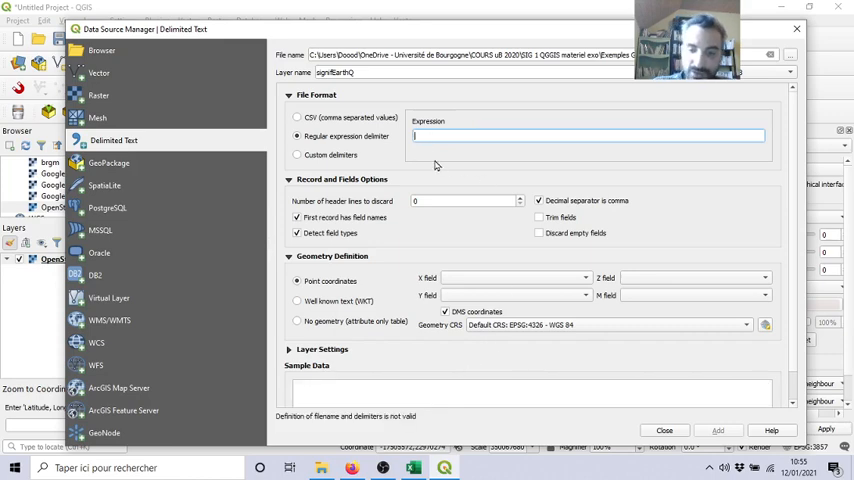
{"action": "type", "text": "j"}
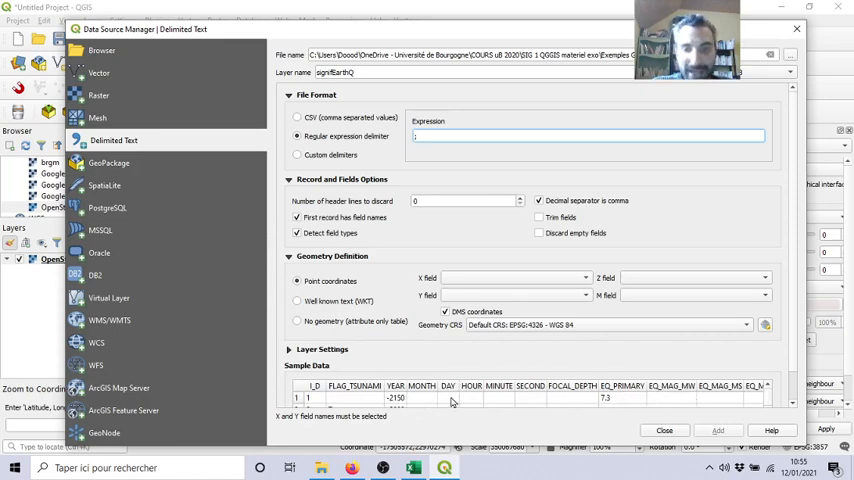
{"action": "mouse_move", "coordinate": [686, 412]}
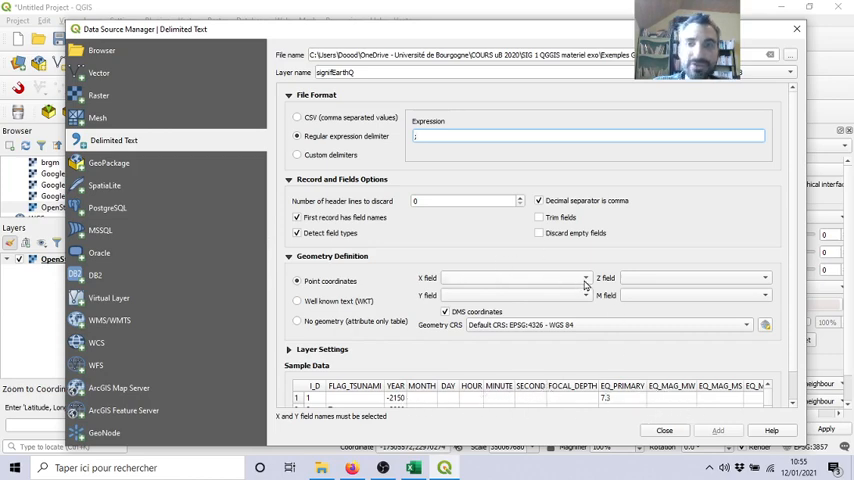
Turn off DMS coordinates in the point geometry using LONGITUDE as X and LATITUDE as Y.
{"action": "left_click", "coordinate": [584, 278]}
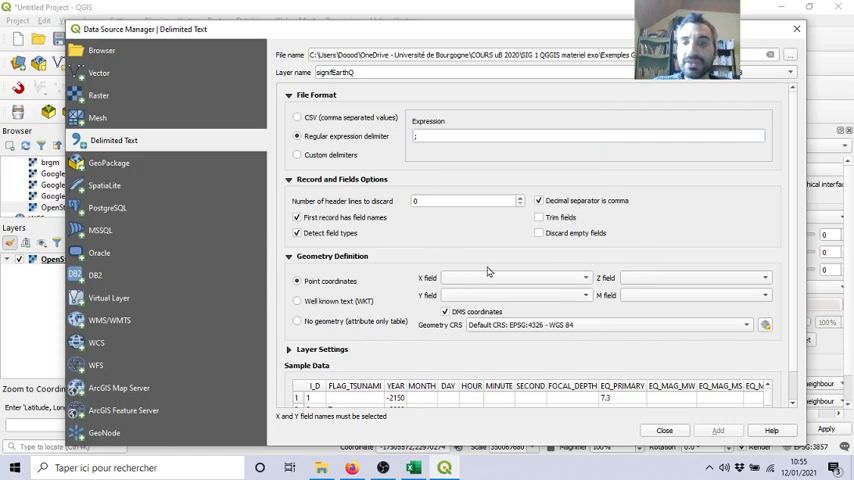
{"action": "mouse_move", "coordinate": [420, 284]}
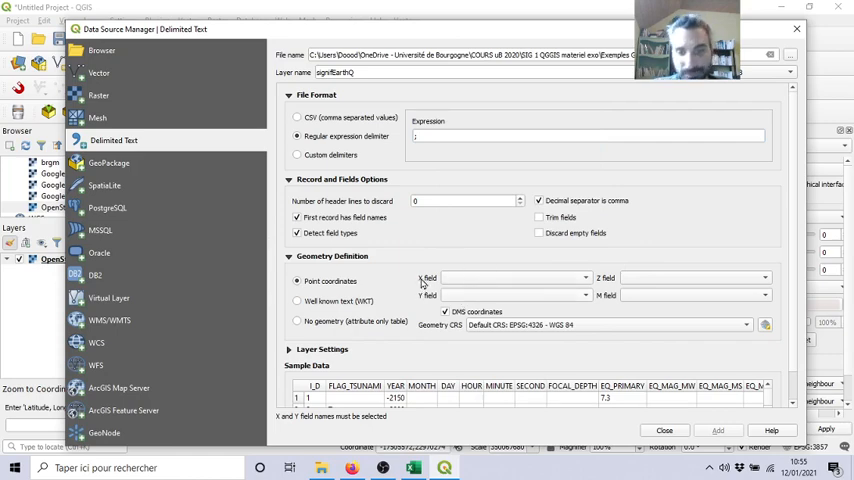
{"action": "mouse_move", "coordinate": [444, 312]}
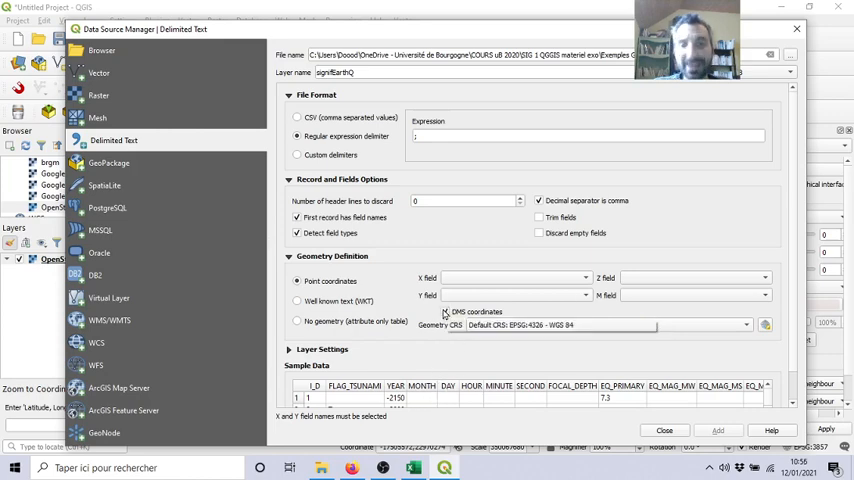
{"action": "mouse_move", "coordinate": [446, 312]}
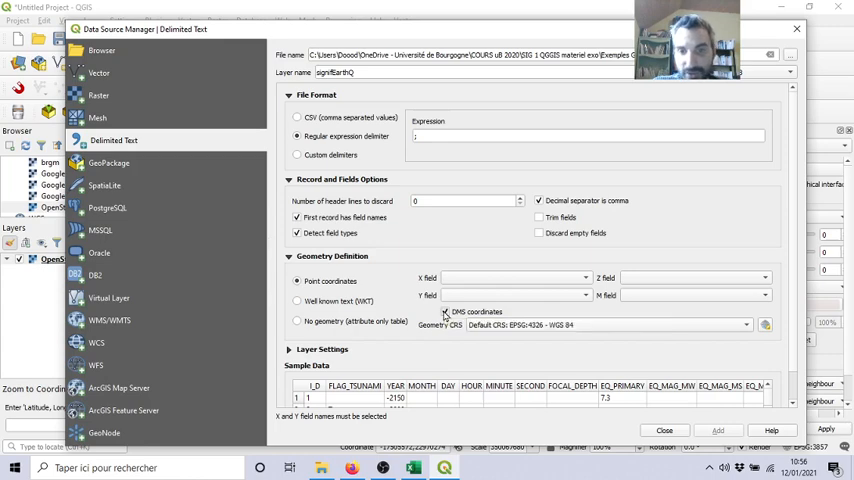
{"action": "left_click", "coordinate": [512, 276]}
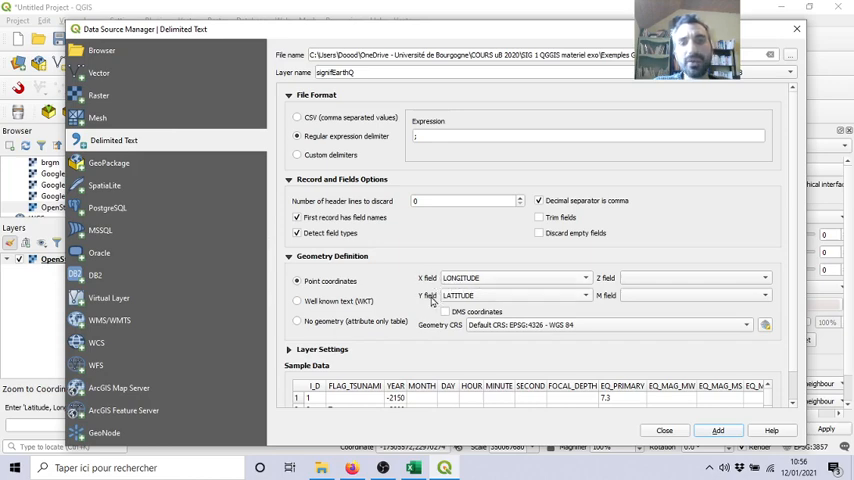
{"action": "mouse_move", "coordinate": [448, 398]}
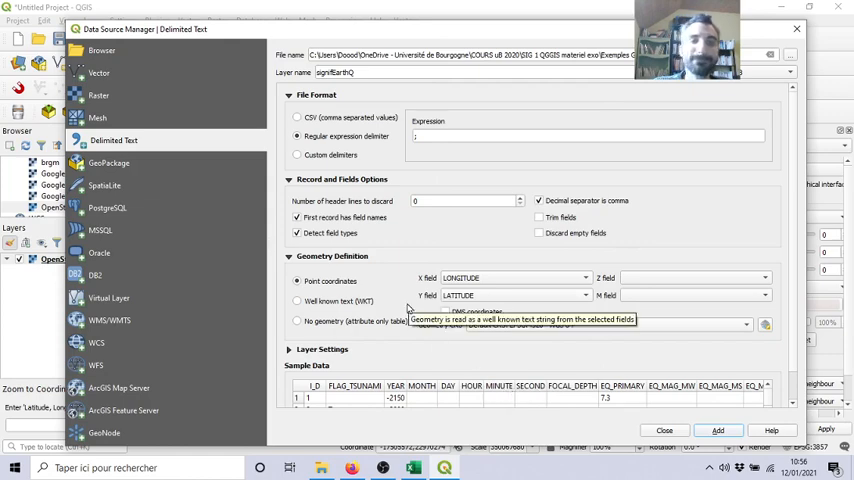
{"action": "mouse_move", "coordinate": [296, 160]}
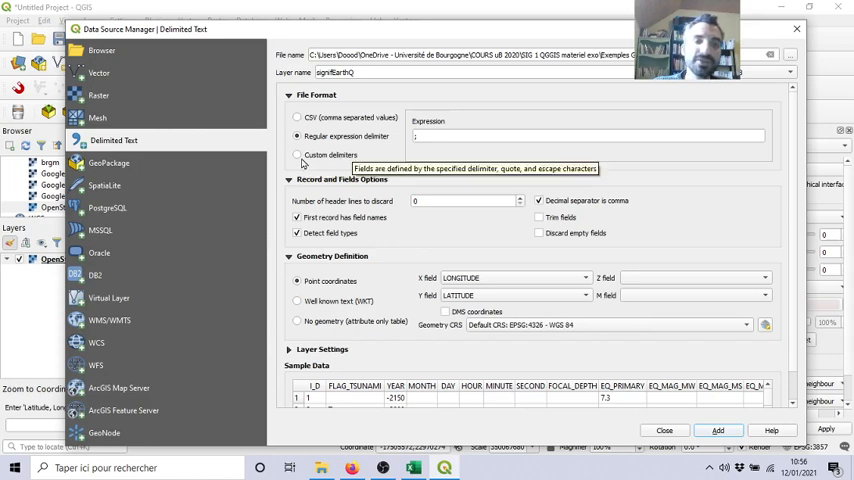
{"action": "left_click", "coordinate": [298, 156]}
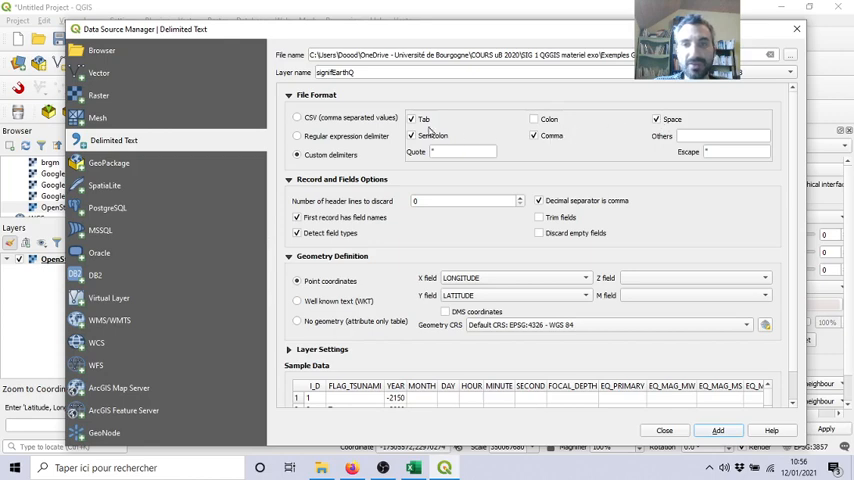
{"action": "left_click", "coordinate": [412, 136]}
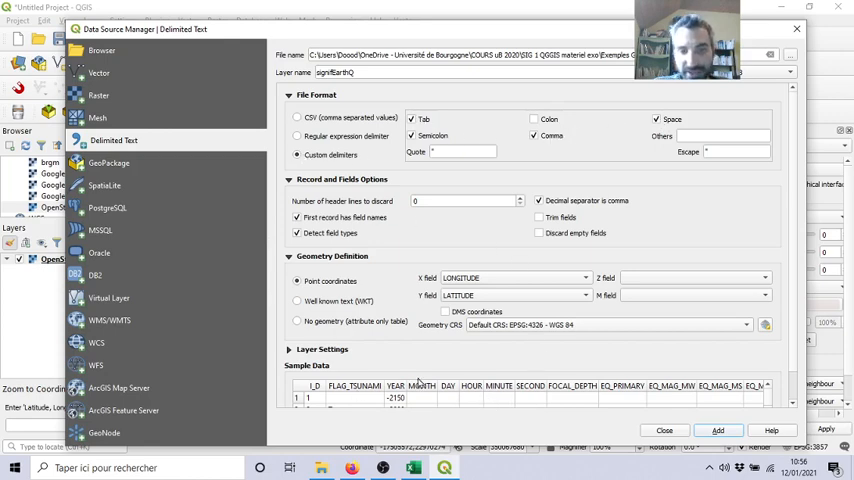
{"action": "mouse_move", "coordinate": [360, 420]}
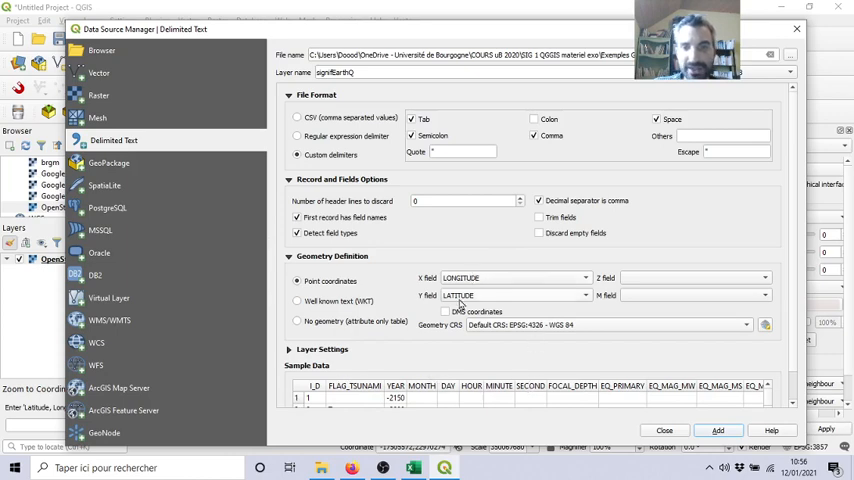
{"action": "mouse_move", "coordinate": [436, 288]}
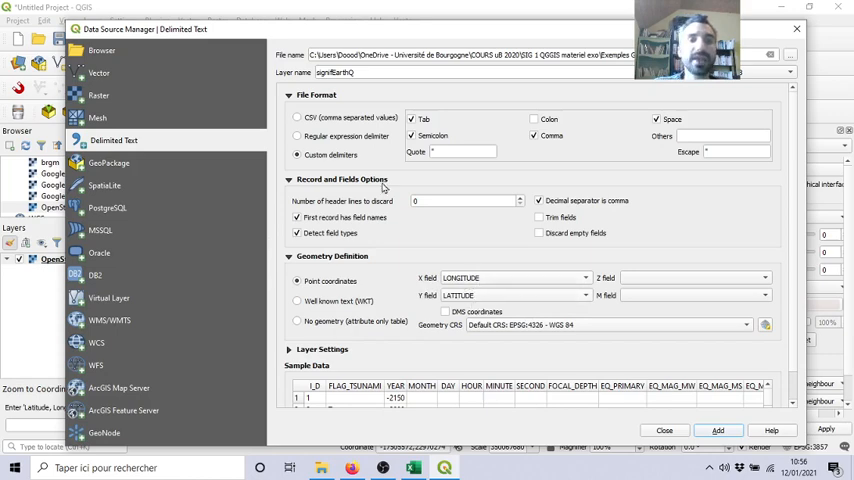
{"action": "left_click", "coordinate": [298, 136]}
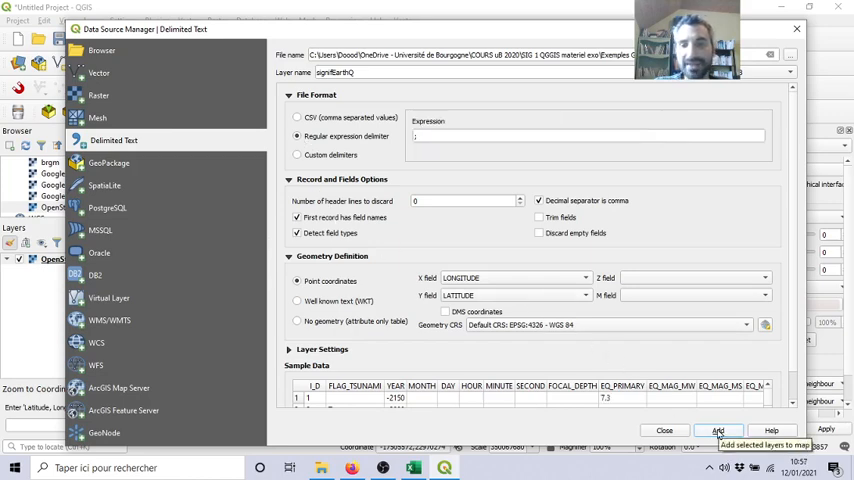
Add the signifEarthQ earthquake points layer above the OpenStreetMap basemap.
{"action": "left_click", "coordinate": [716, 430]}
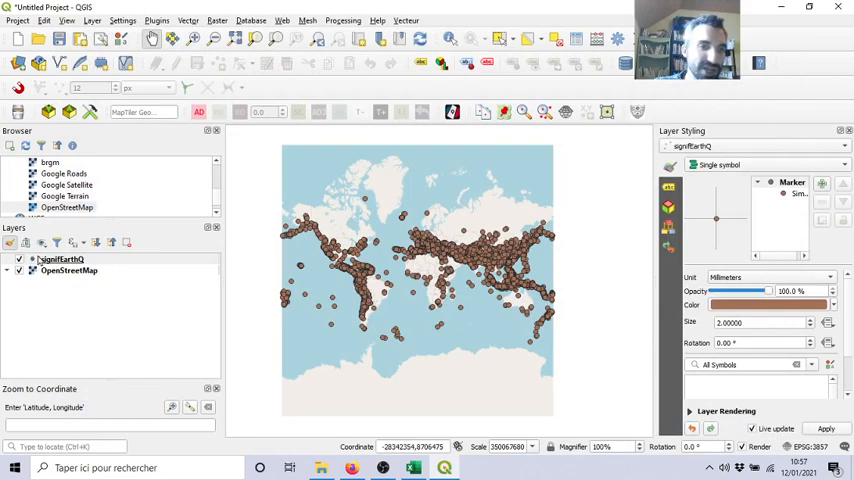
{"action": "mouse_move", "coordinate": [324, 258]}
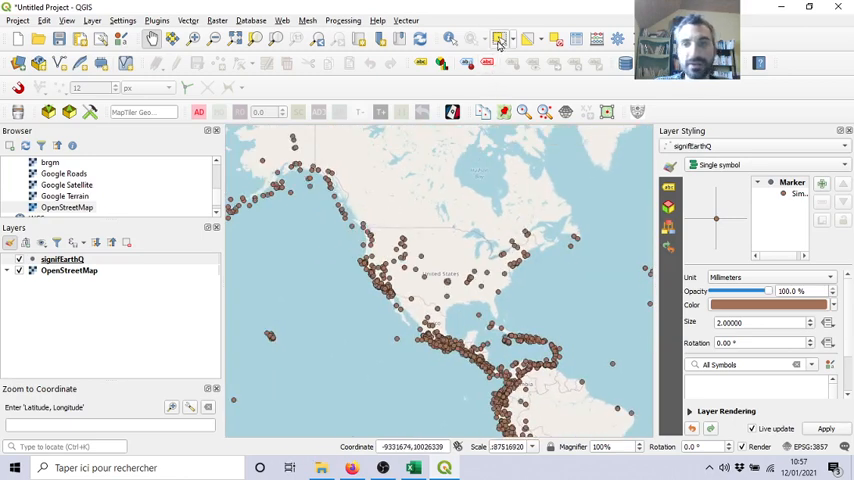
{"action": "mouse_move", "coordinate": [450, 38]}
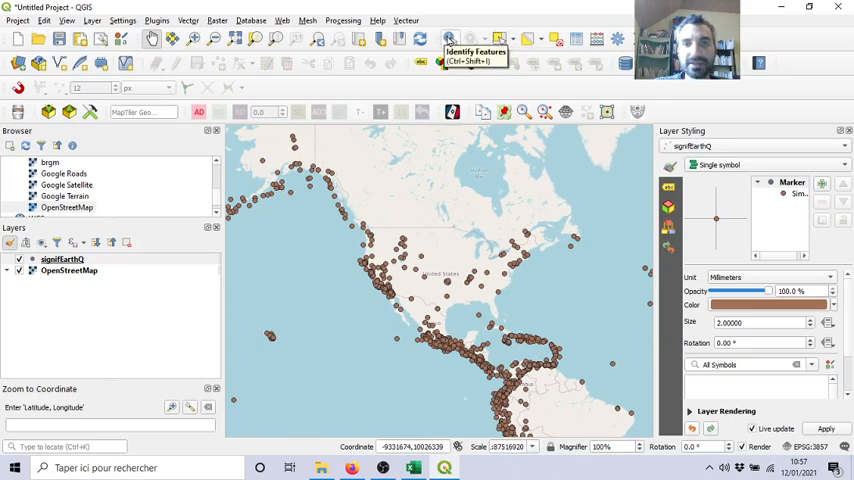
Identify the CANADA - GRAND BANKS earthquake point and review its attributes, latitude 44.69, longitude -56.
{"action": "left_click", "coordinate": [448, 38]}
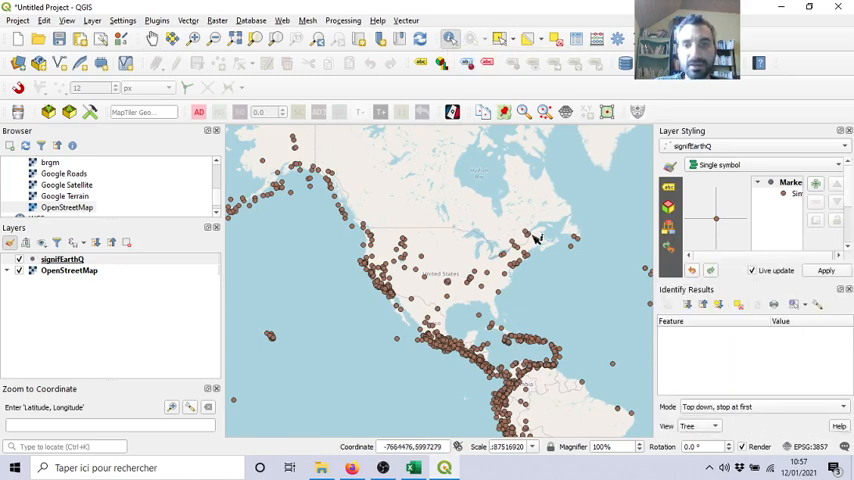
{"action": "mouse_move", "coordinate": [588, 270]}
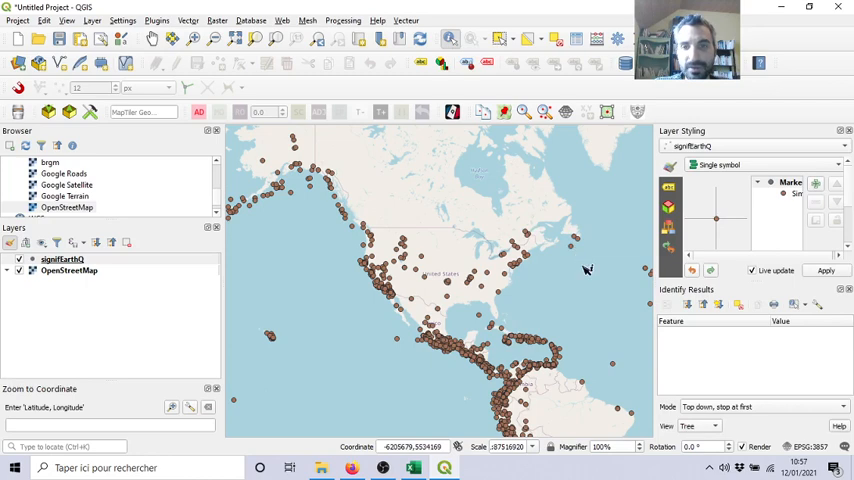
{"action": "left_click", "coordinate": [588, 270]}
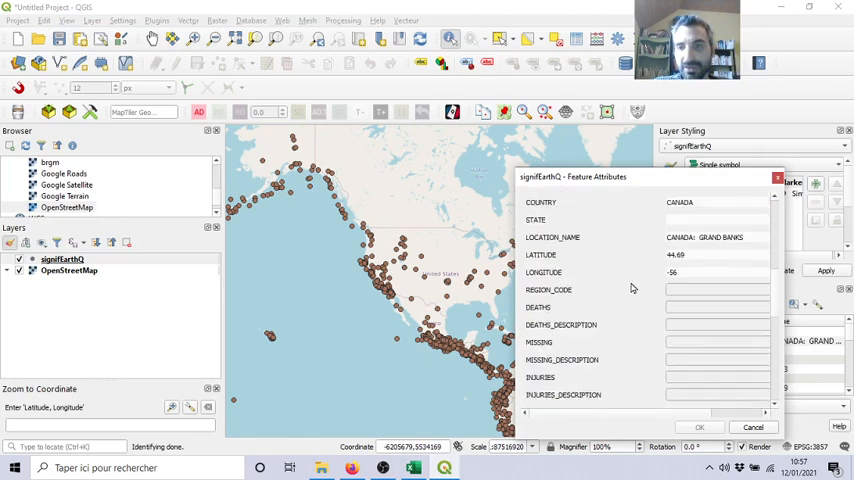
{"action": "scroll", "scroll_direction": "down", "scroll_amount": 3}
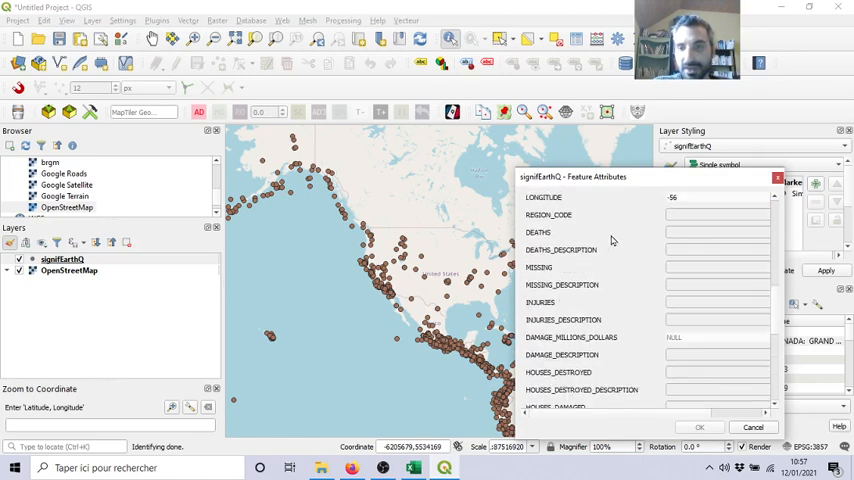
{"action": "scroll", "scroll_direction": "down", "scroll_amount": 3}
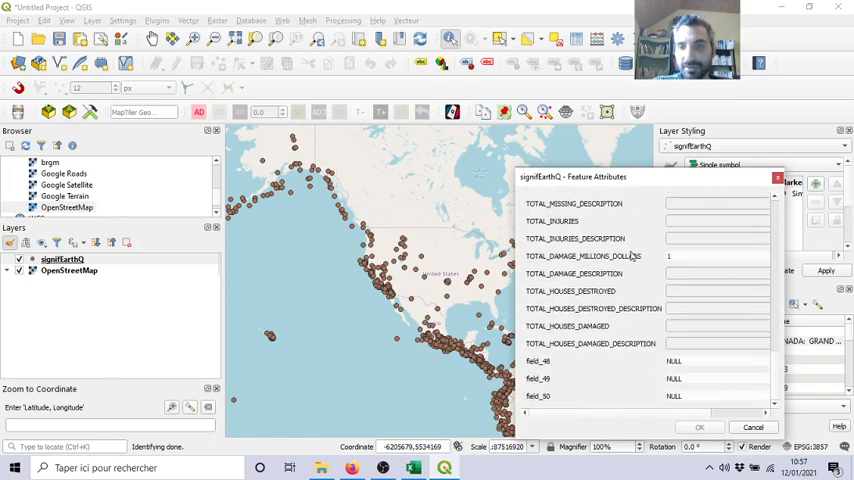
{"action": "scroll", "scroll_direction": "up", "scroll_amount": 3}
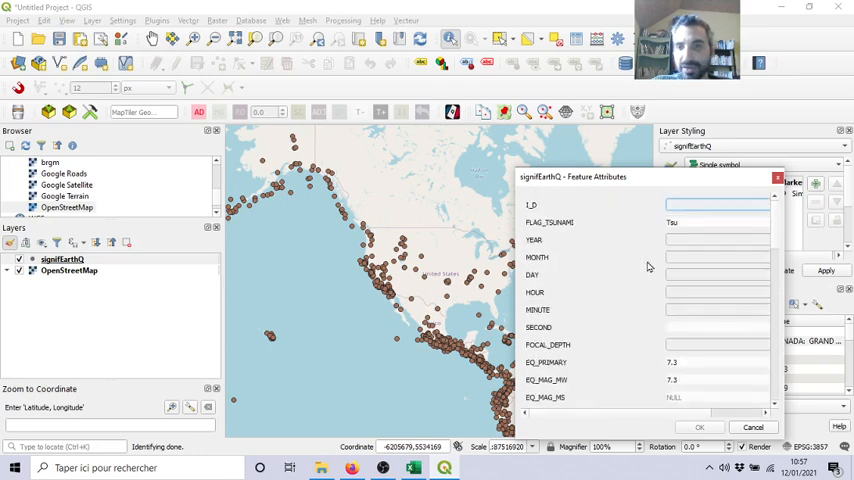
{"action": "scroll", "scroll_direction": "down", "scroll_amount": 3}
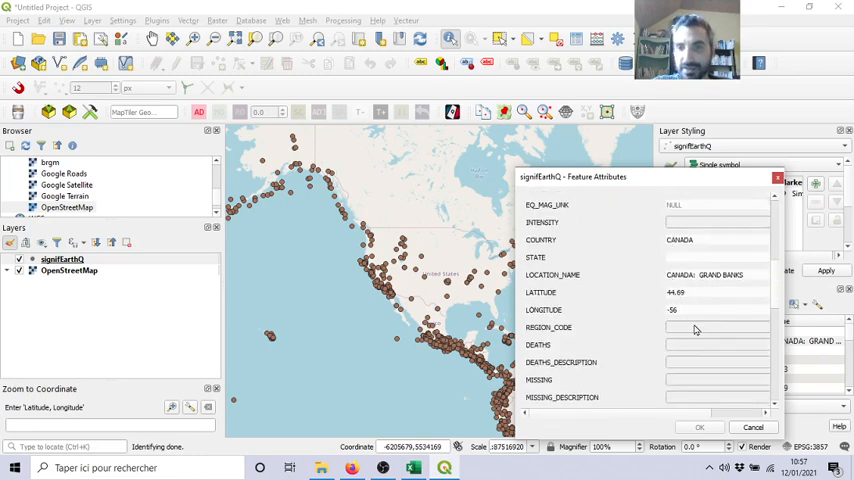